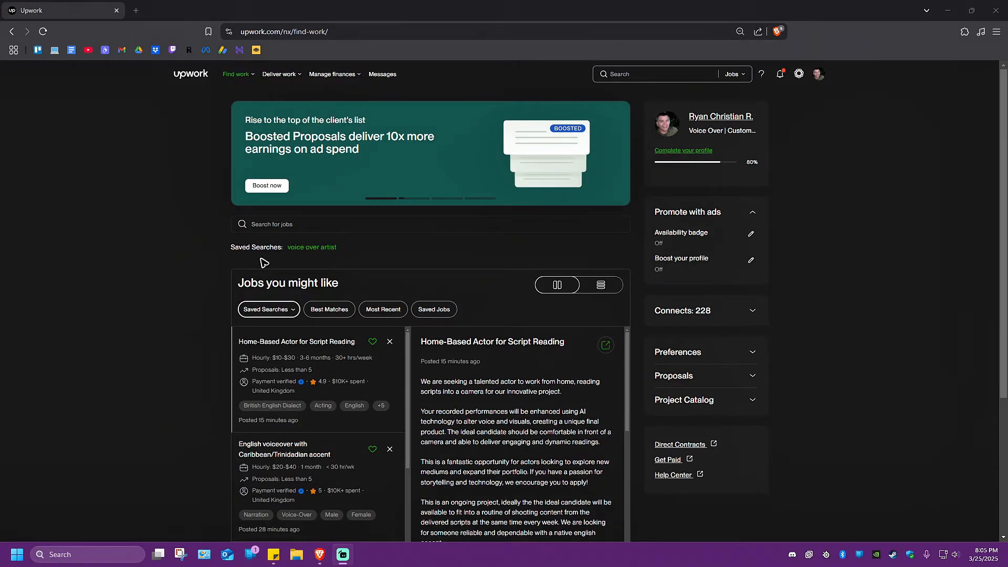
mouse_move(328, 259)
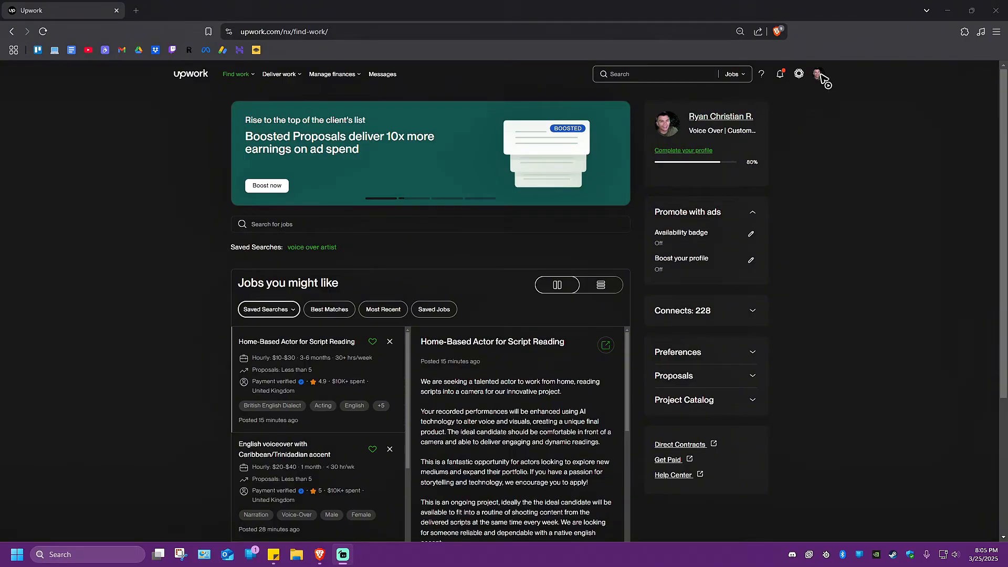
Step: Reveal the account menu from the profile avatar at the top right
click(818, 73)
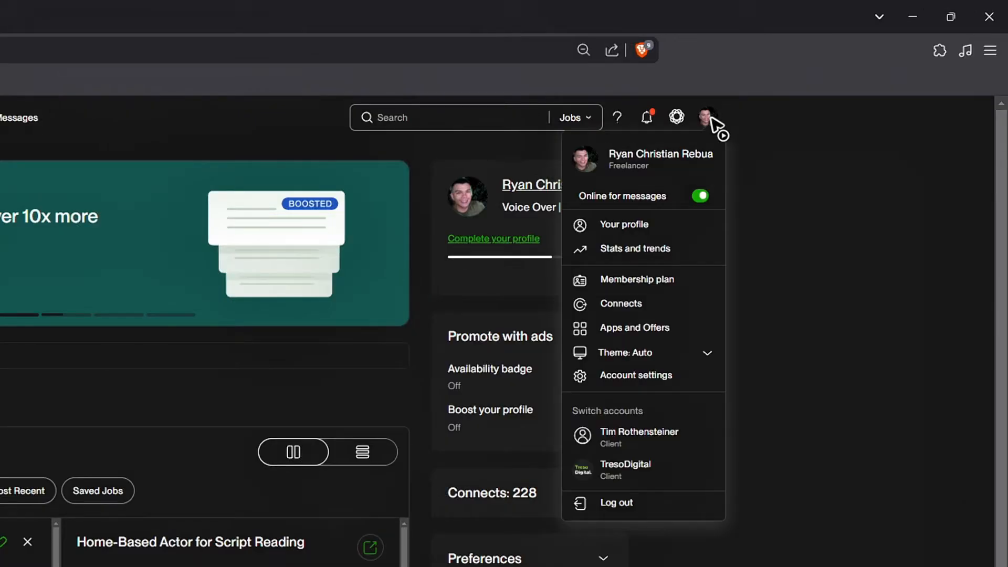
mouse_move(666, 202)
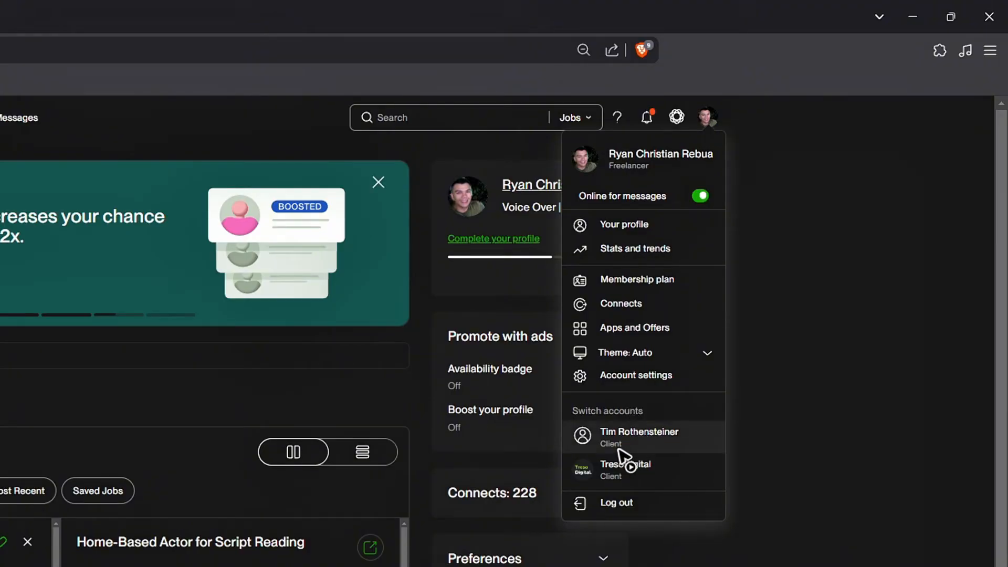
mouse_move(627, 458)
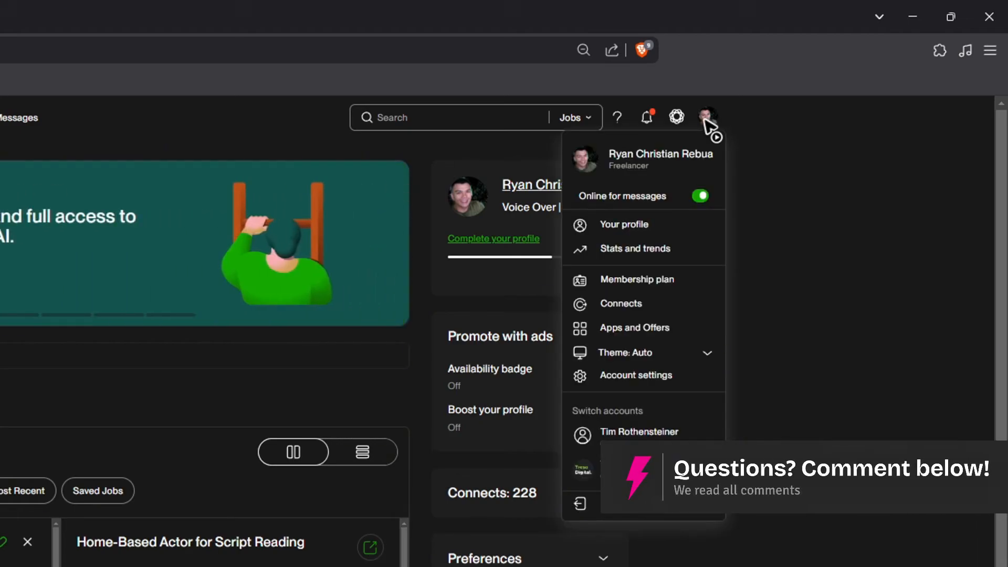
mouse_move(637, 375)
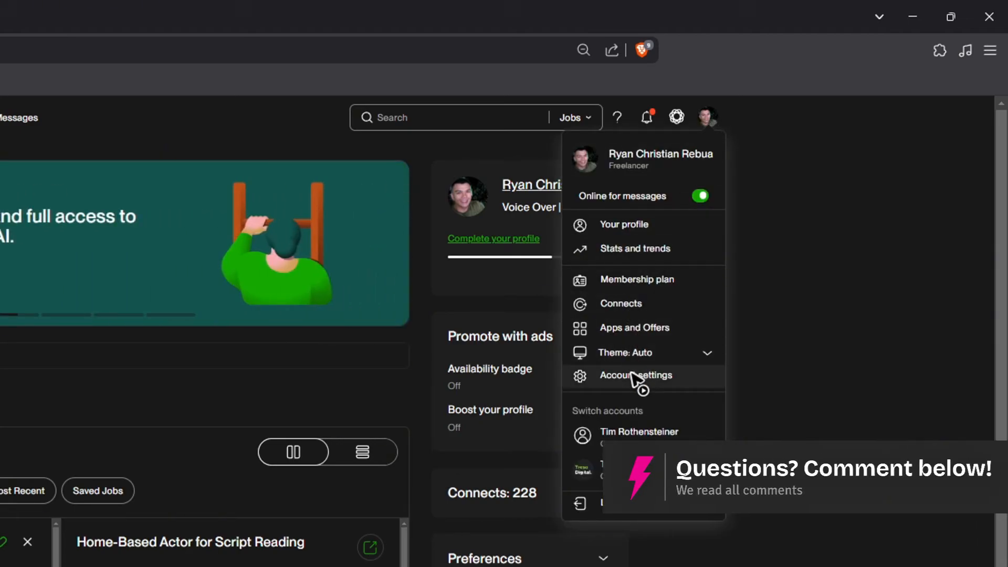
Step: Go to Account settings and reach the Additional accounts section of Contact info
click(637, 376)
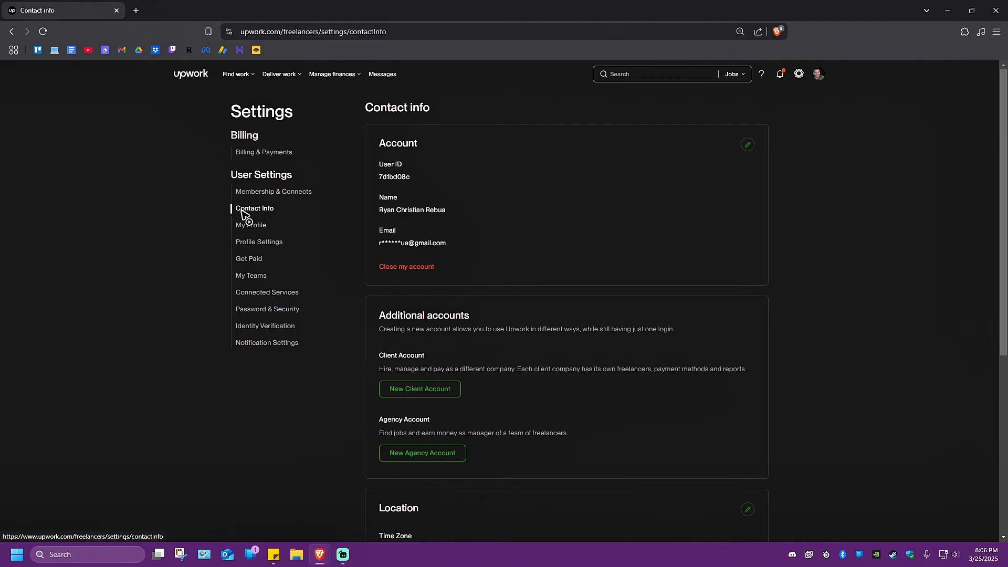
mouse_move(259, 216)
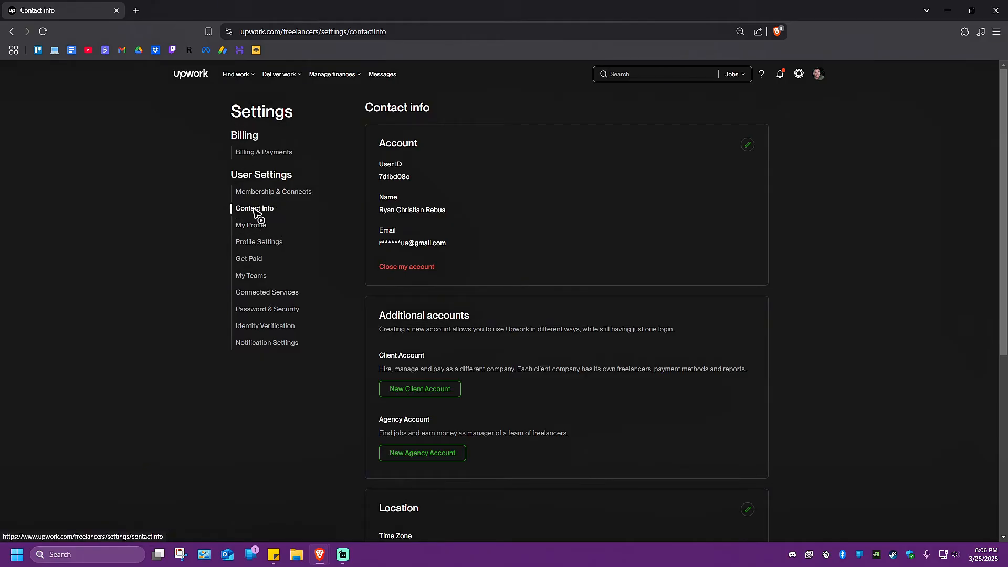
mouse_move(275, 221)
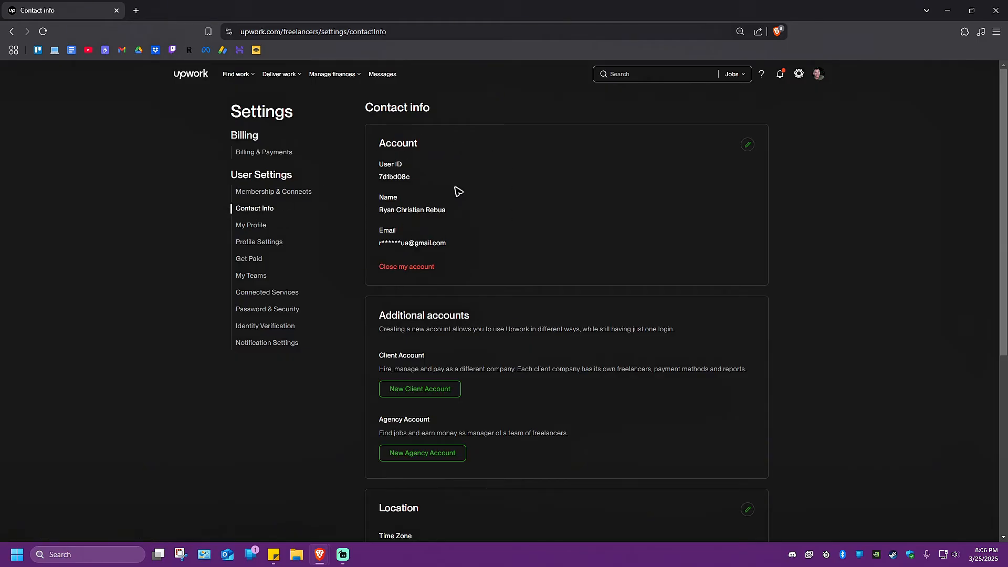
scroll(down, 3)
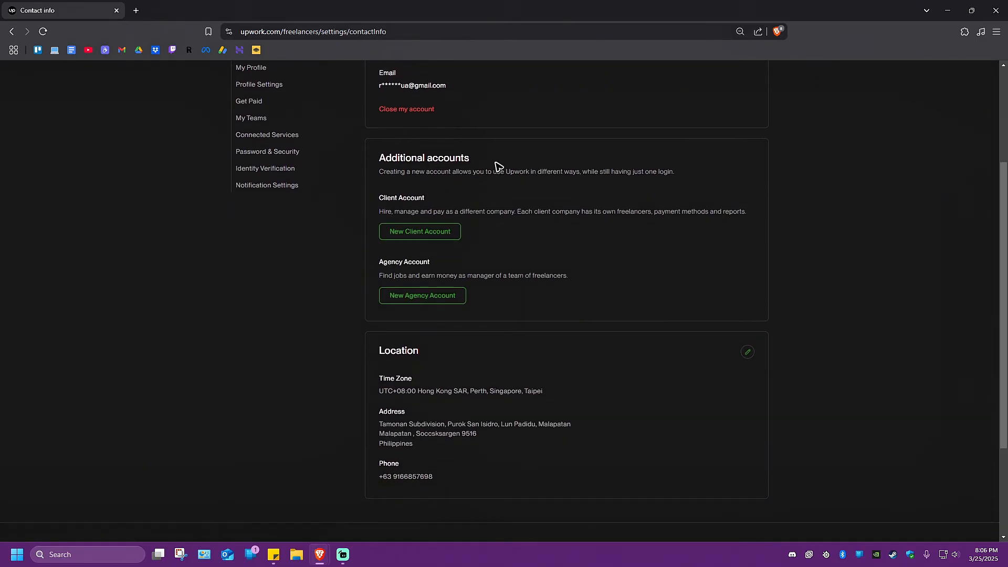
double_click(424, 157)
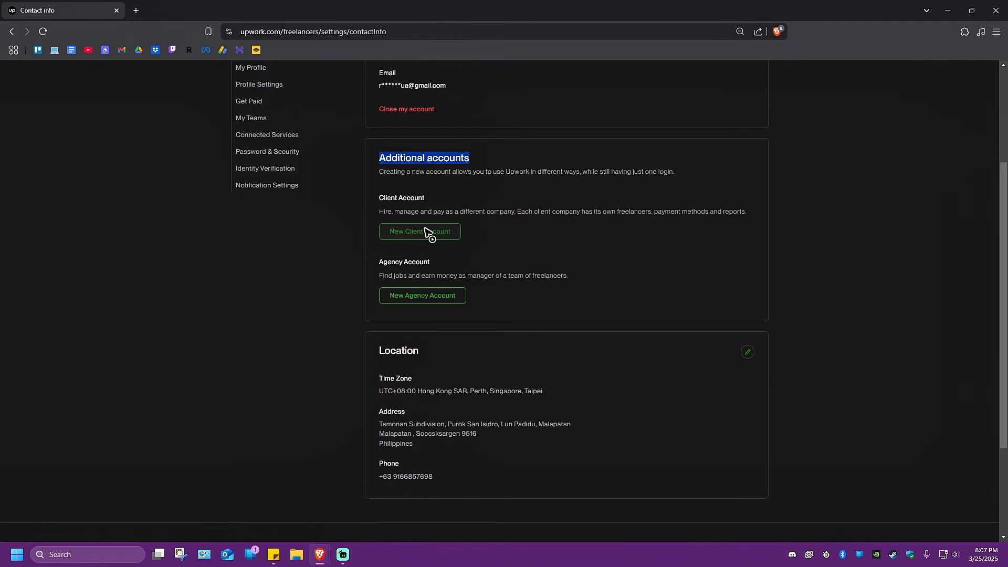
Step: Create a new client account with company name FixMe
click(419, 231)
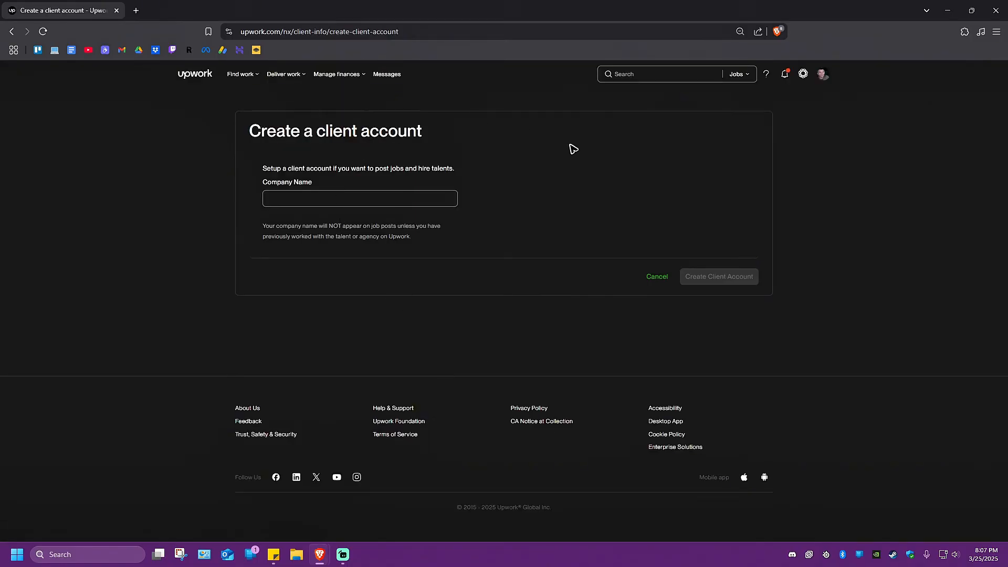
mouse_move(514, 258)
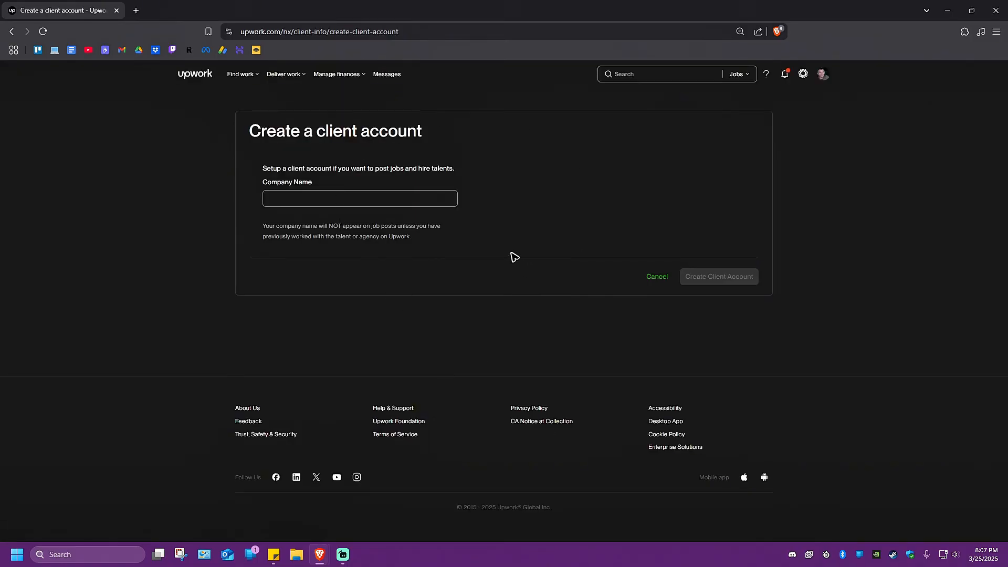
click(359, 199)
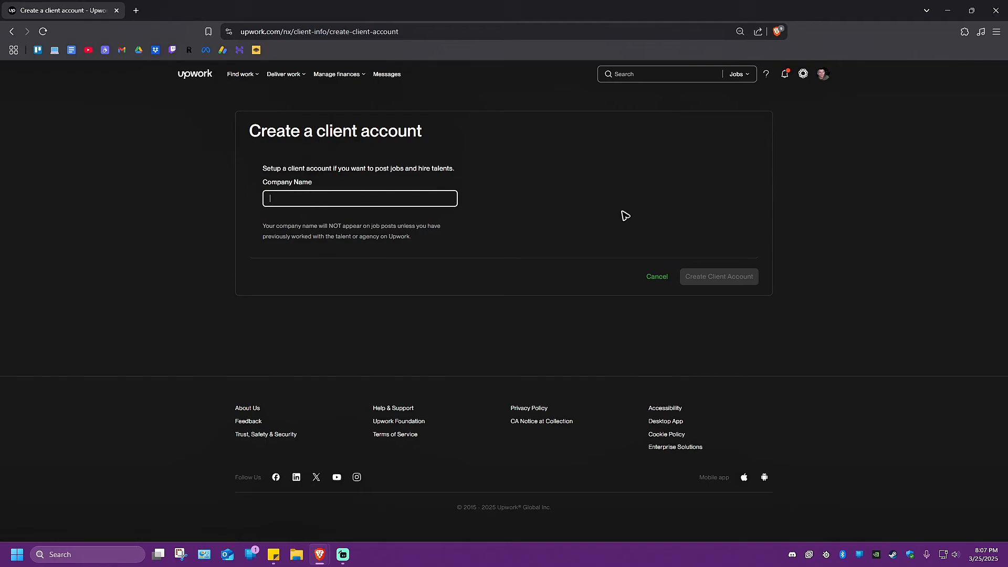
text(FixMe)
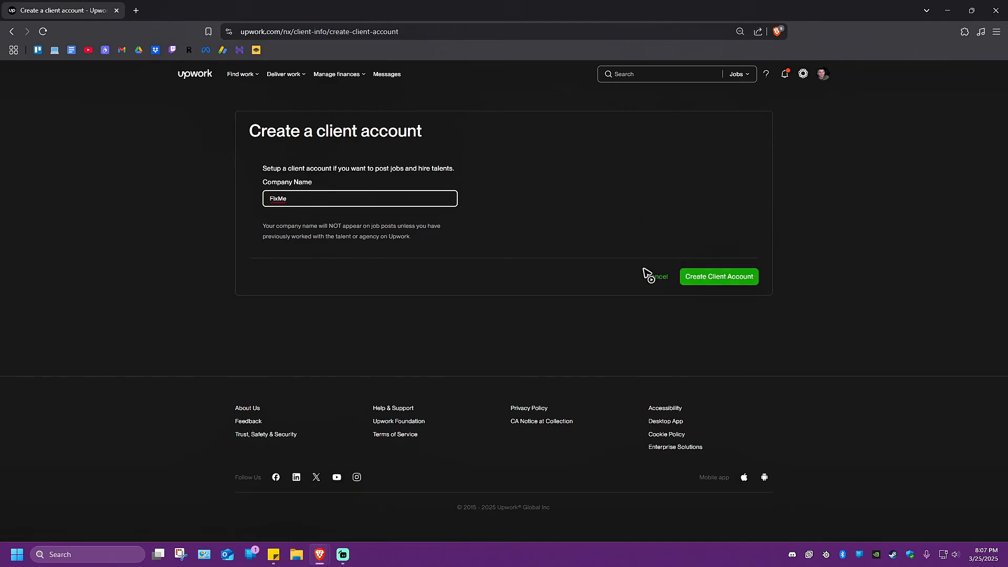
mouse_move(686, 303)
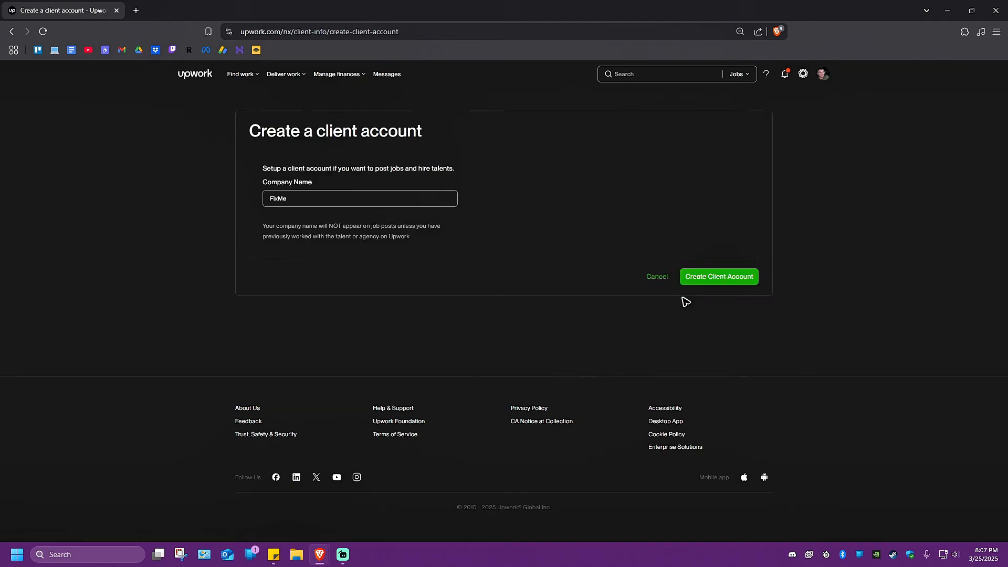
click(718, 277)
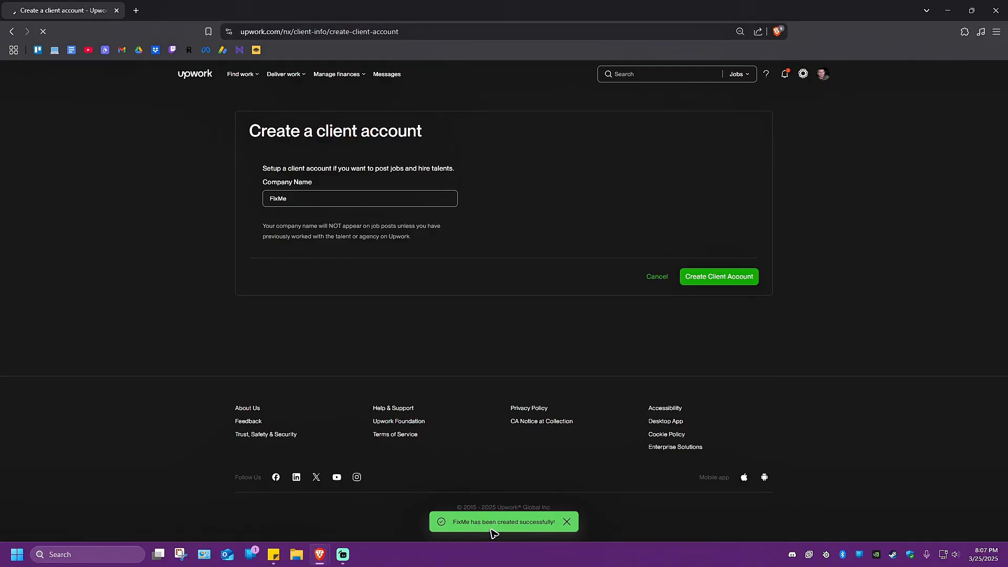
Step: Dismiss the success notification to land on the FixMe client dashboard
click(719, 276)
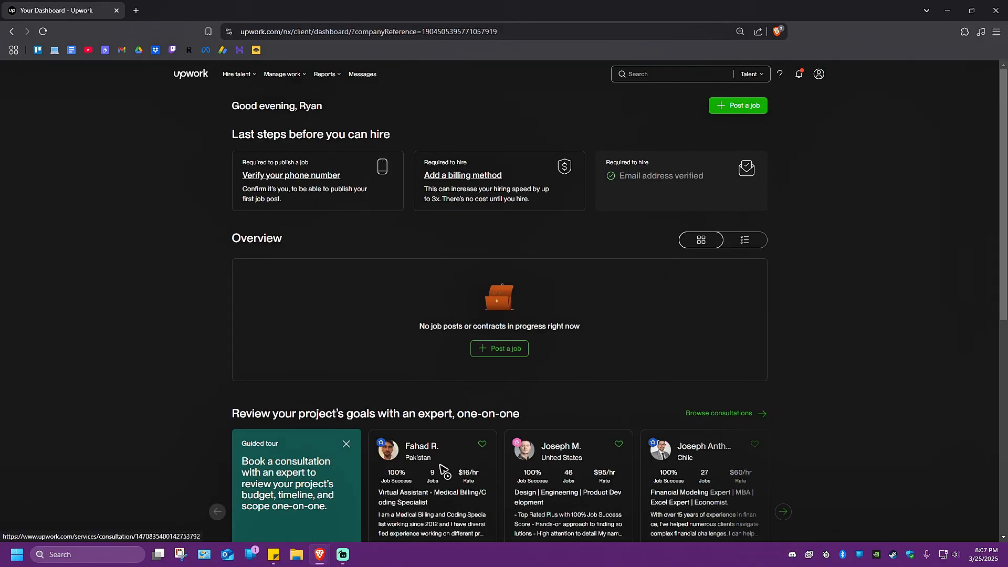
mouse_move(423, 392)
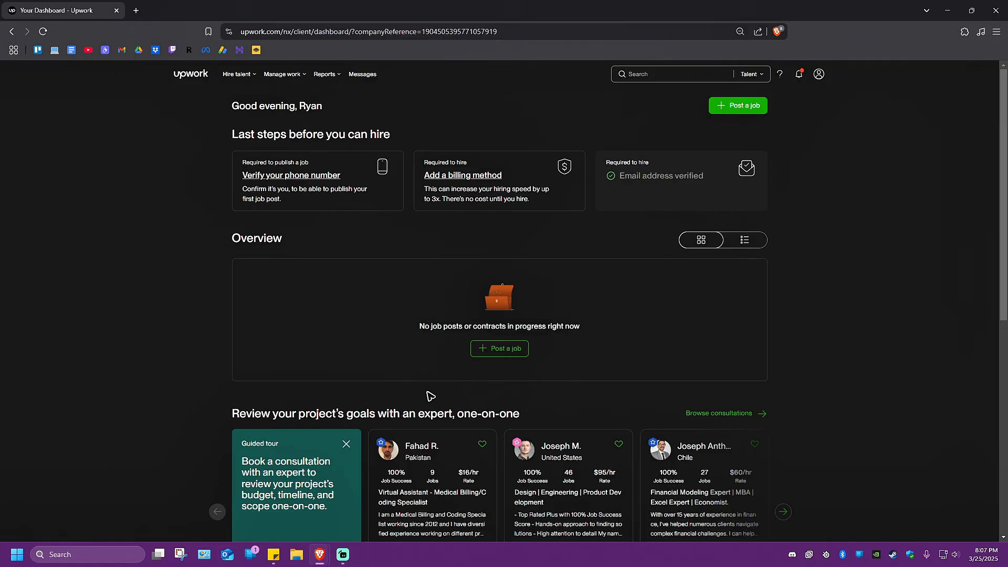
mouse_move(820, 74)
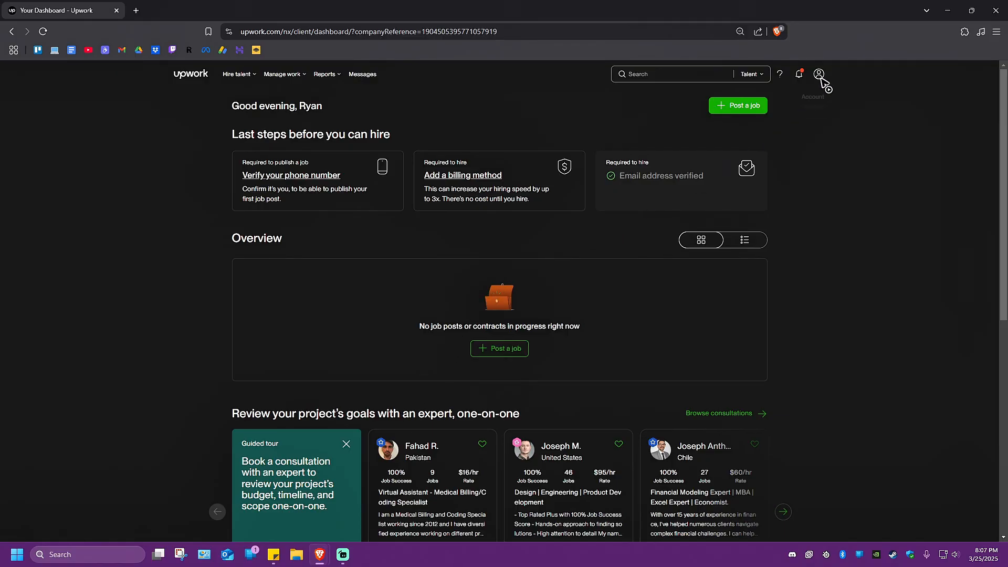
Step: Switch back to the Ryan Christian R. freelancer profile via the account menu
click(818, 74)
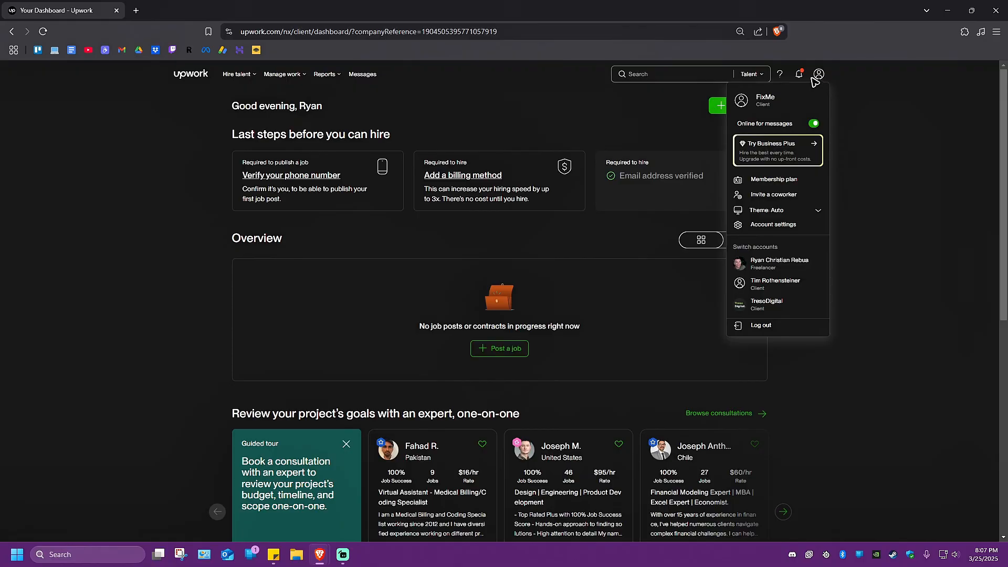
mouse_move(820, 82)
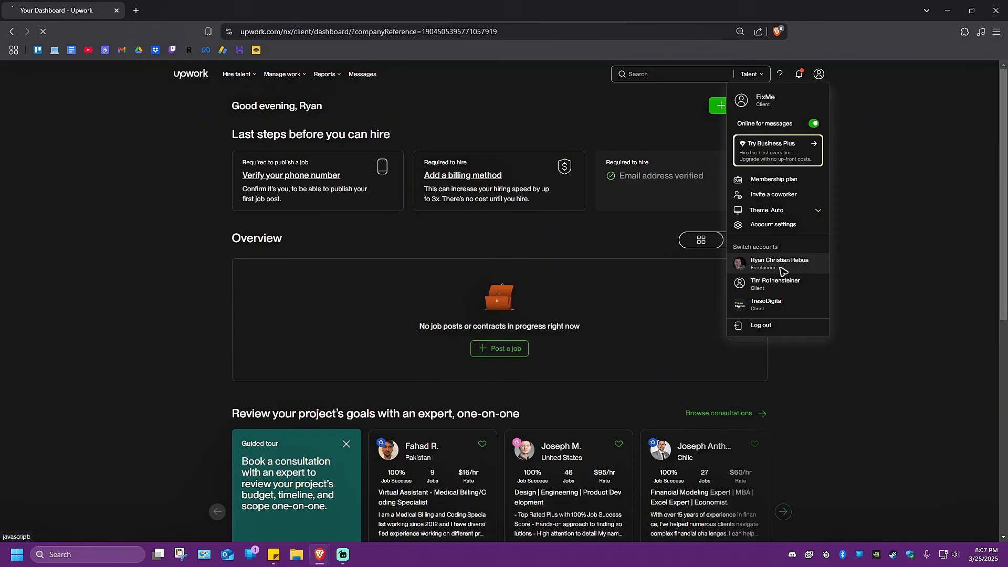
click(780, 263)
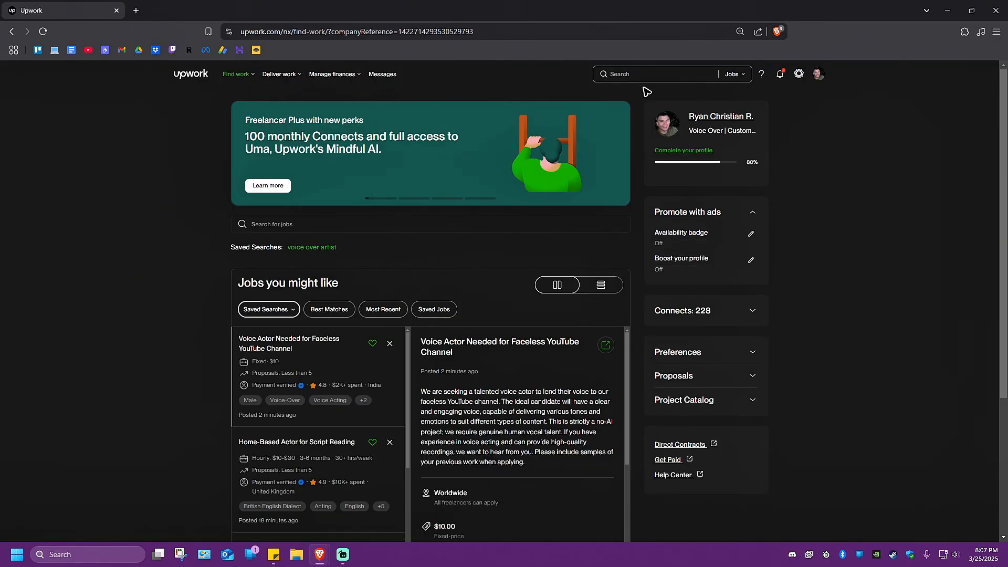